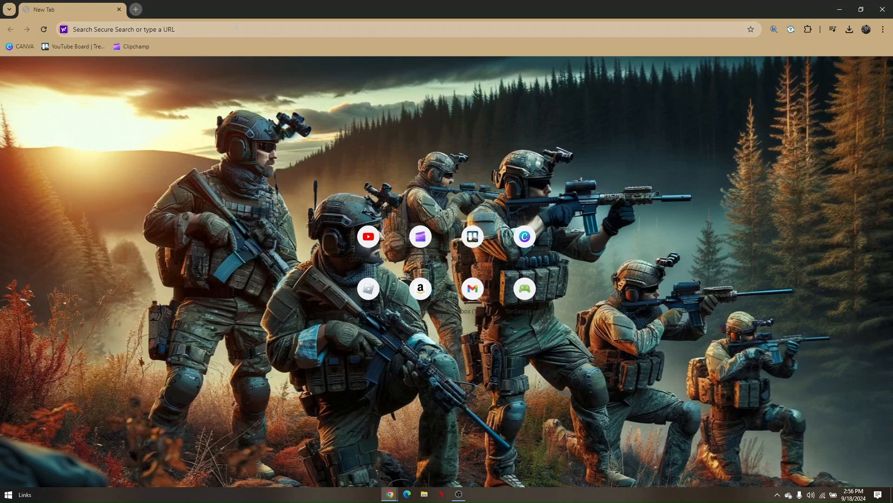
Step: Navigate to easyfun.gg and browse down its grid of cloud games
left_click(236, 29)
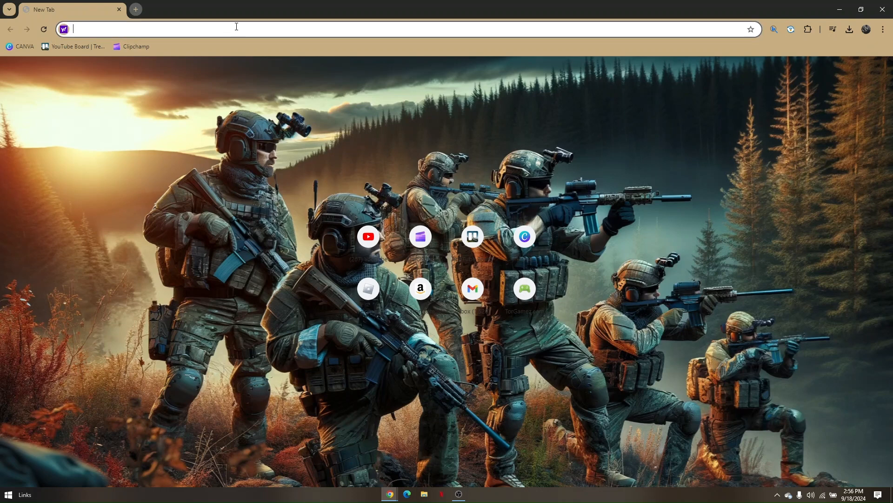
type("easyfun.gg")
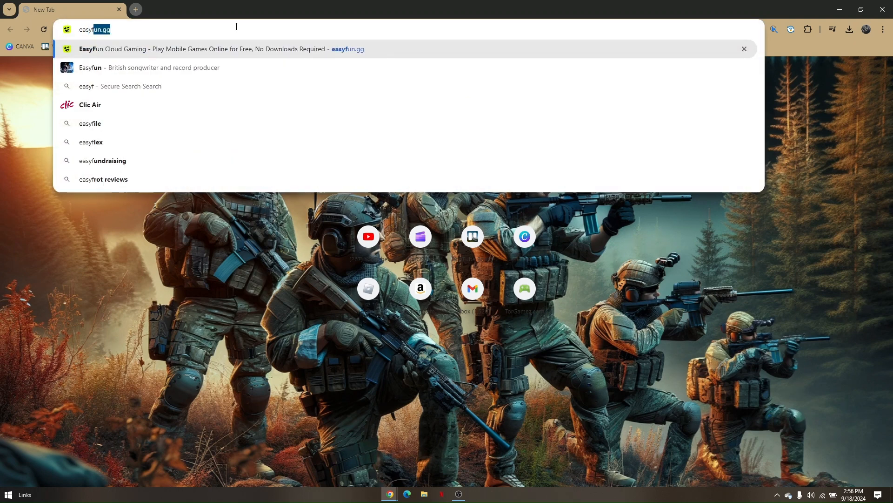
key("Enter")
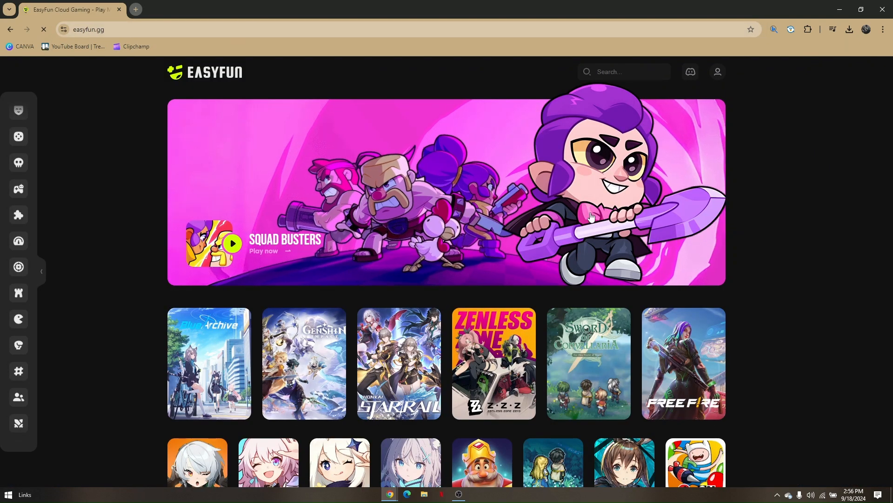
scroll("down", 3)
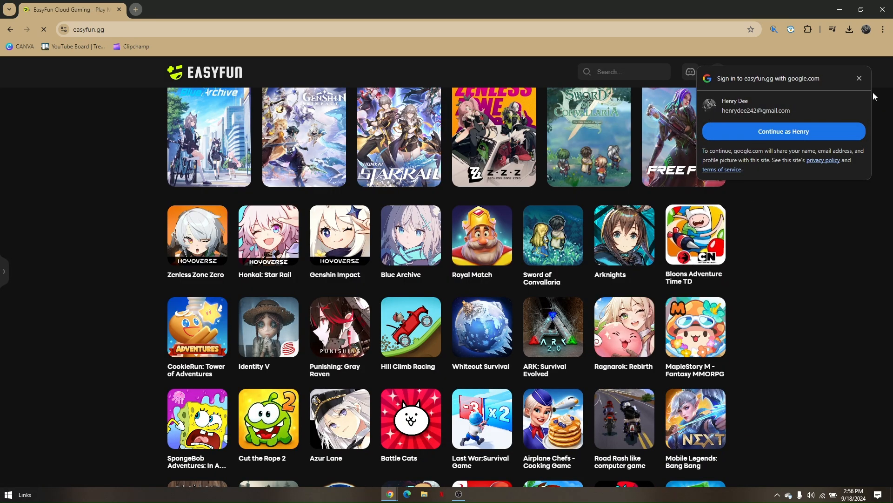
Step: Search EasyFun for 'roblox' and choose the Roblox game from the four results
left_click(859, 78)
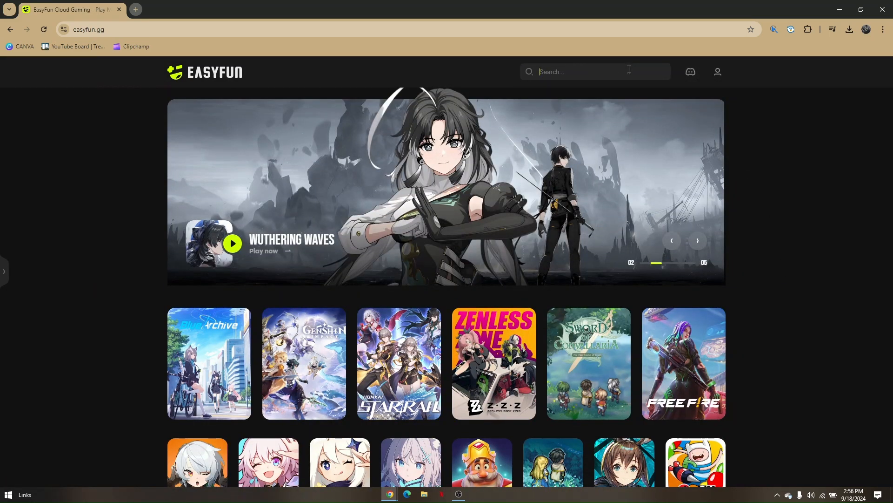
type("ro")
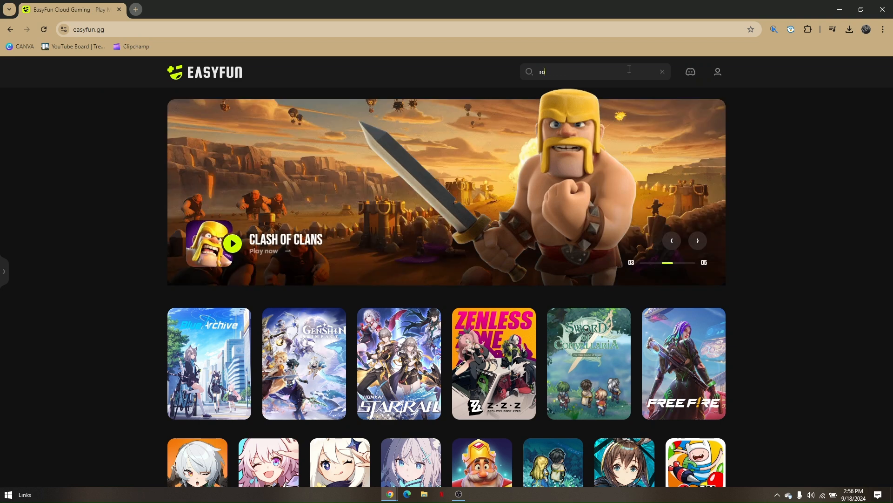
type("roblox")
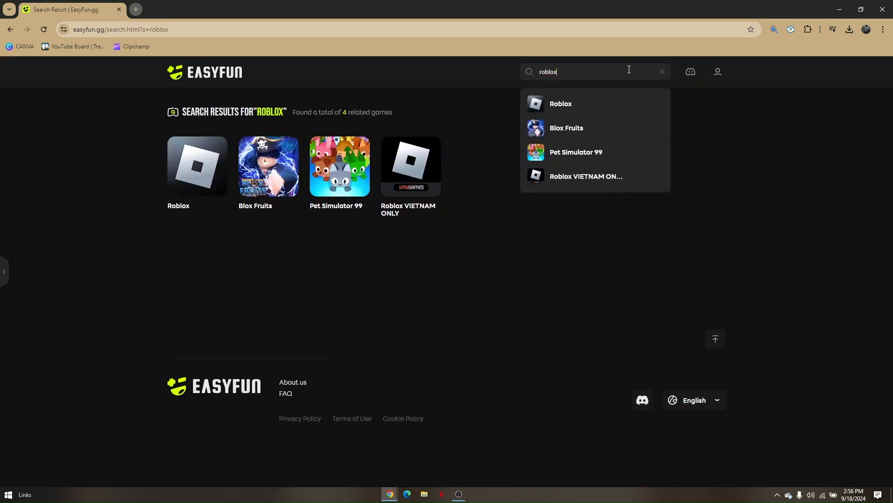
mouse_move(186, 169)
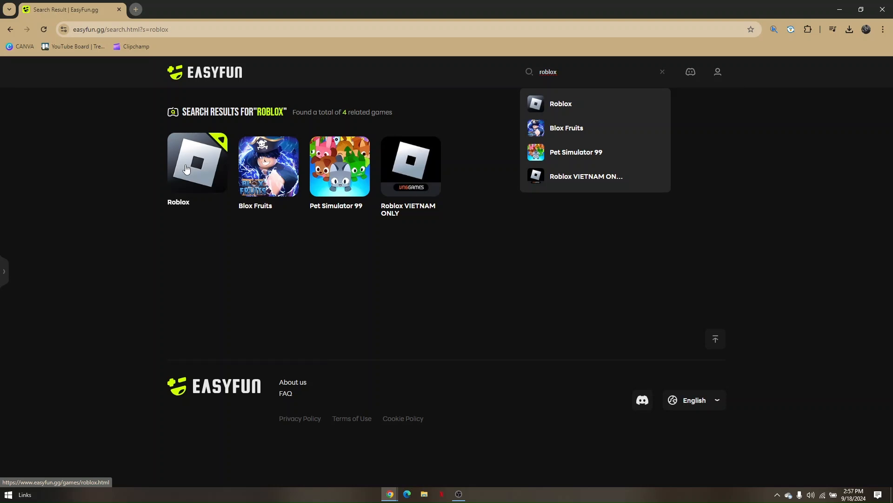
left_click(136, 8)
type("surfdoge")
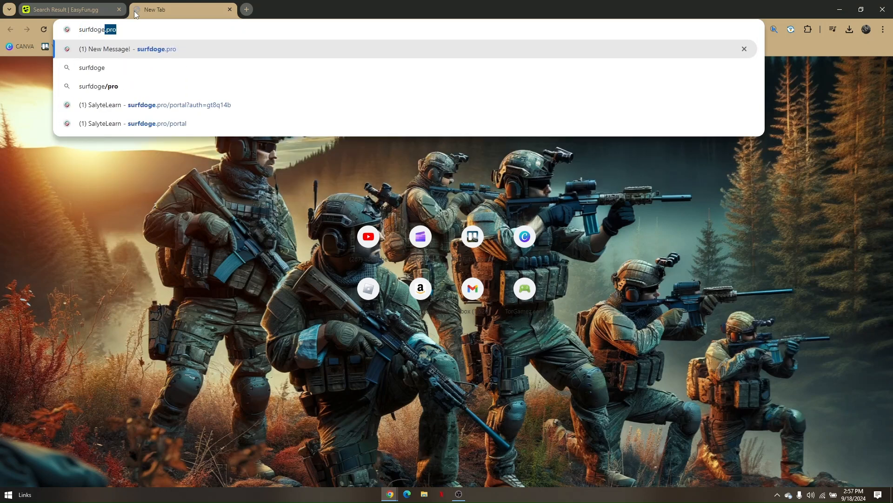
Step: Load the surfdoge.pro Doge Unblocker proxy page in a second tab
key("Enter")
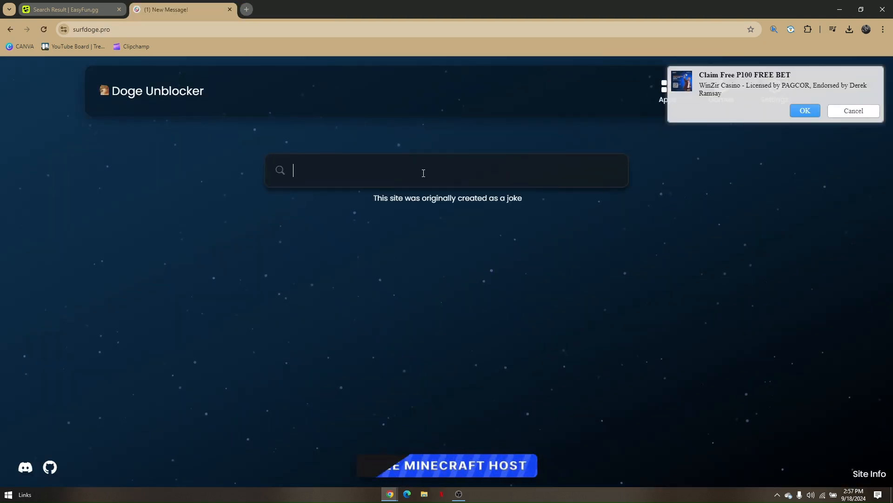
Step: Search 'roblox' through the proxy to show Google results with roblox.com first
type("roblox")
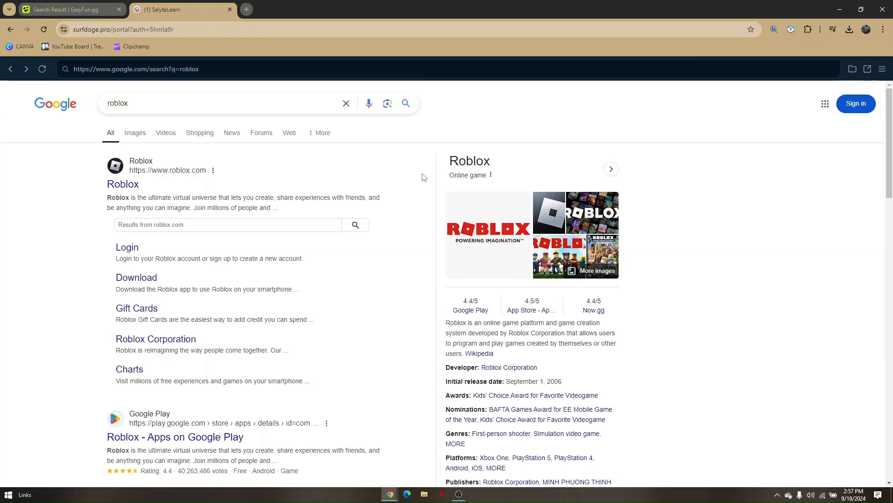
mouse_move(134, 188)
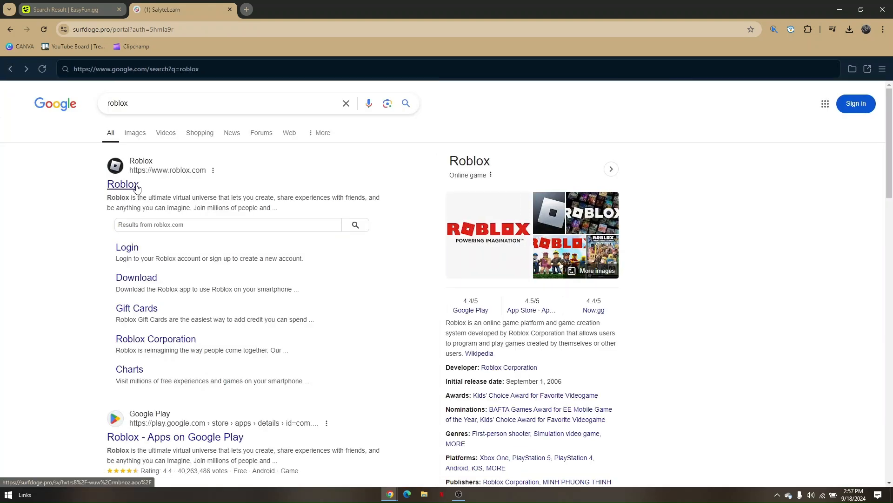